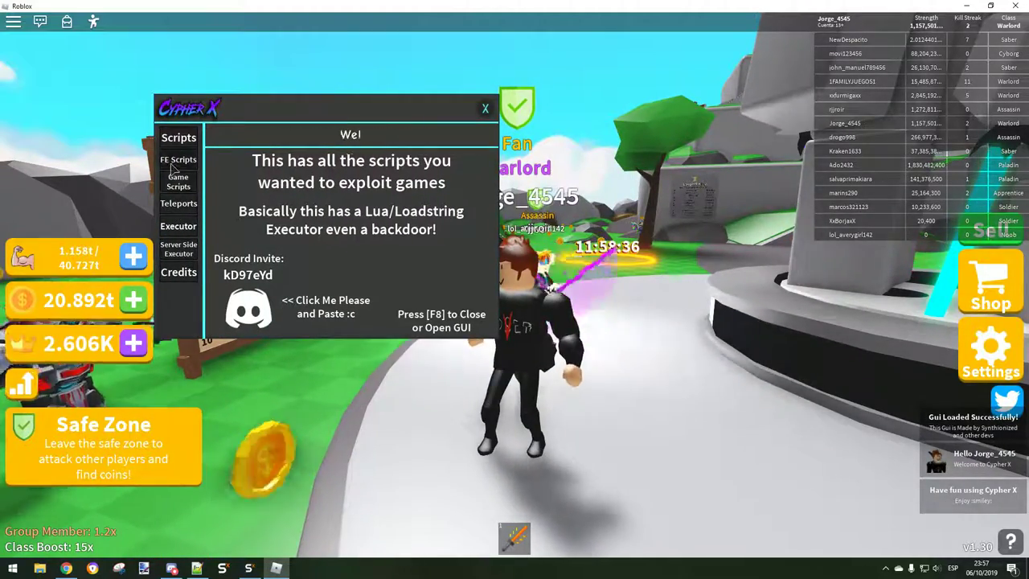
Browse the FE Scripts list down to its final entries such as Target Player.
{"action": "left_click", "coordinate": [177, 159]}
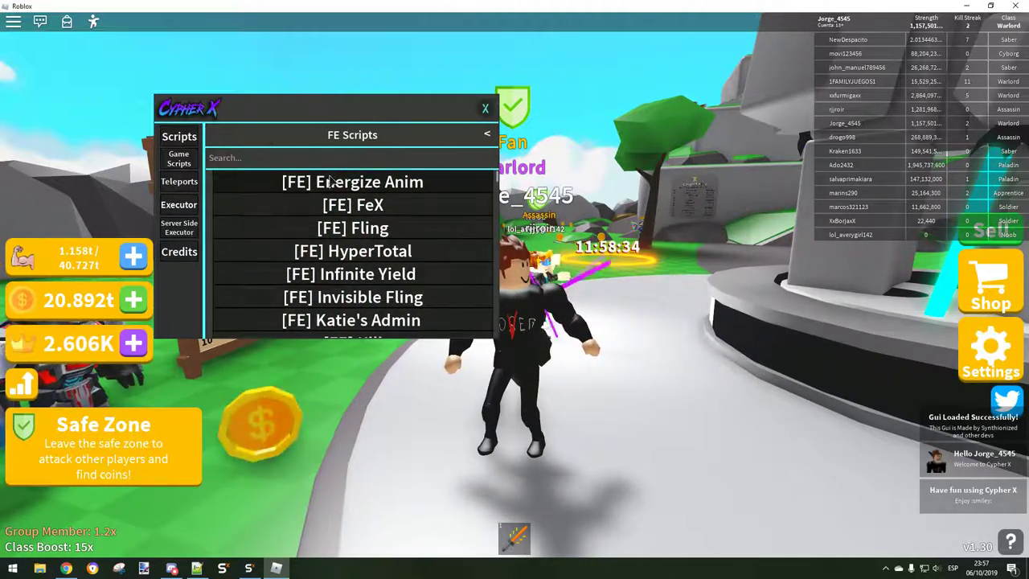
{"action": "scroll", "scroll_direction": "down", "scroll_amount": 3}
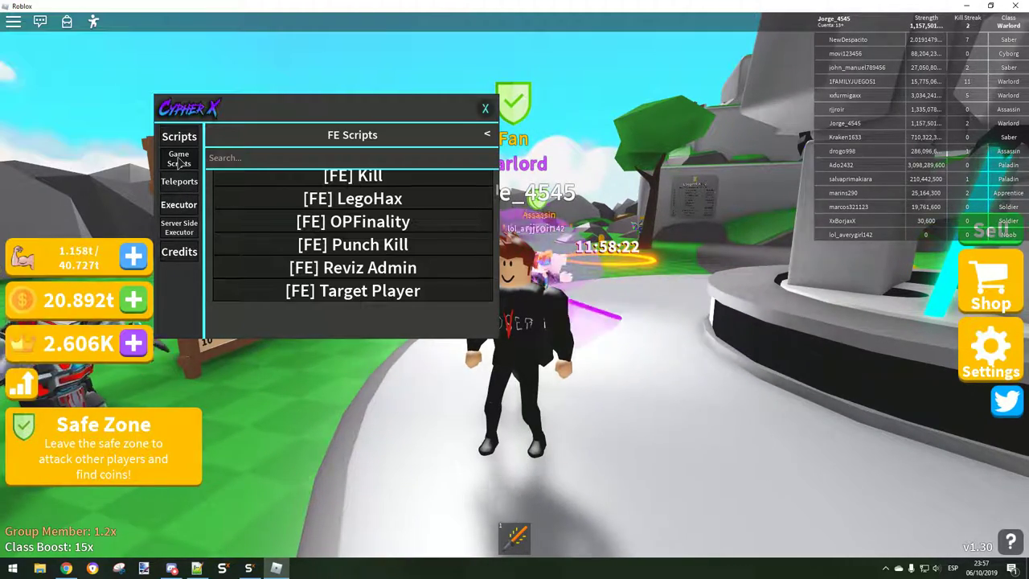
Browse the Game Scripts list down to its last titles.
{"action": "left_click", "coordinate": [179, 159]}
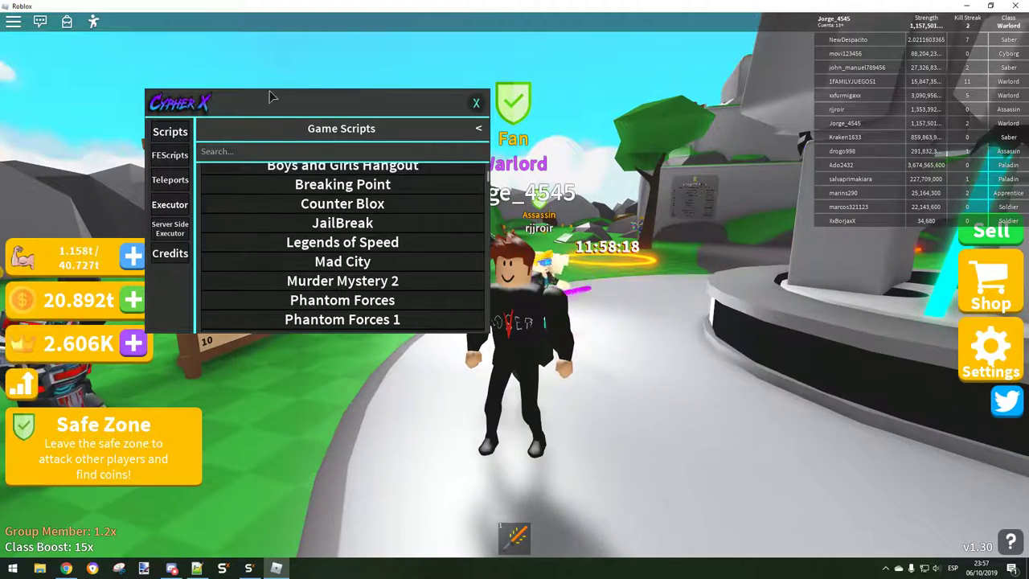
{"action": "scroll", "scroll_direction": "down", "scroll_amount": 3}
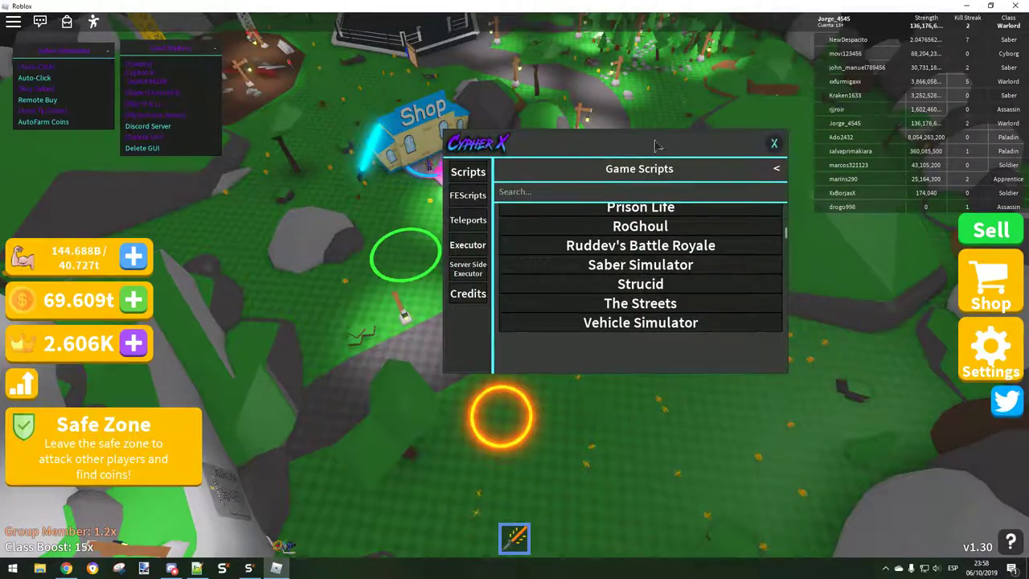
Close the Cypher X hub, leaving the Saber Simulator auto-farm menu over the game.
{"action": "left_click", "coordinate": [773, 143]}
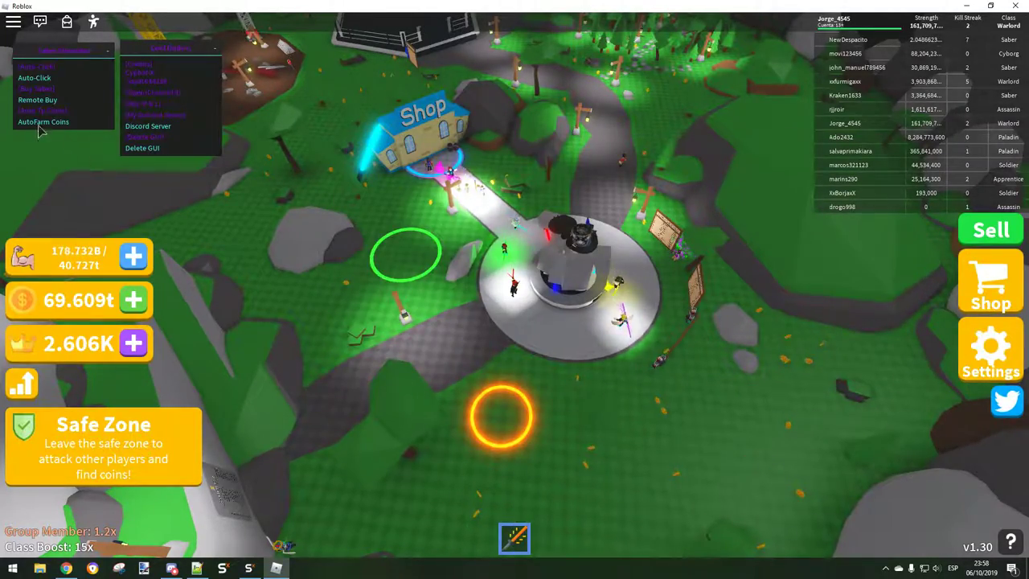